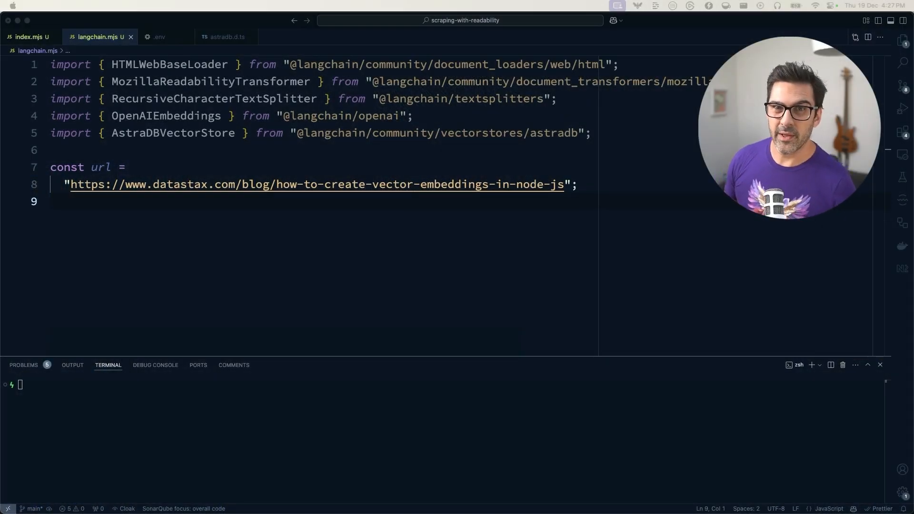
Define const loader = new HTMLWebBaseLoader(url) for the blog page.
click(284, 266)
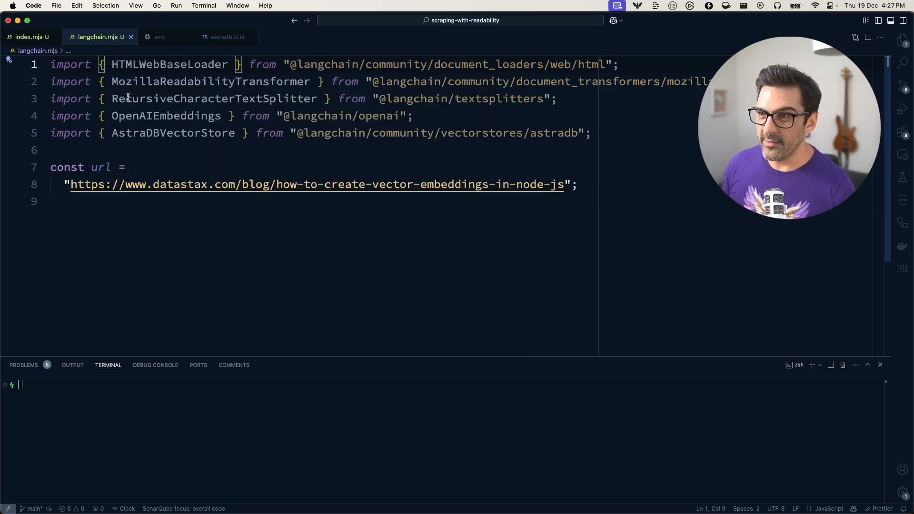
double_click(209, 81)
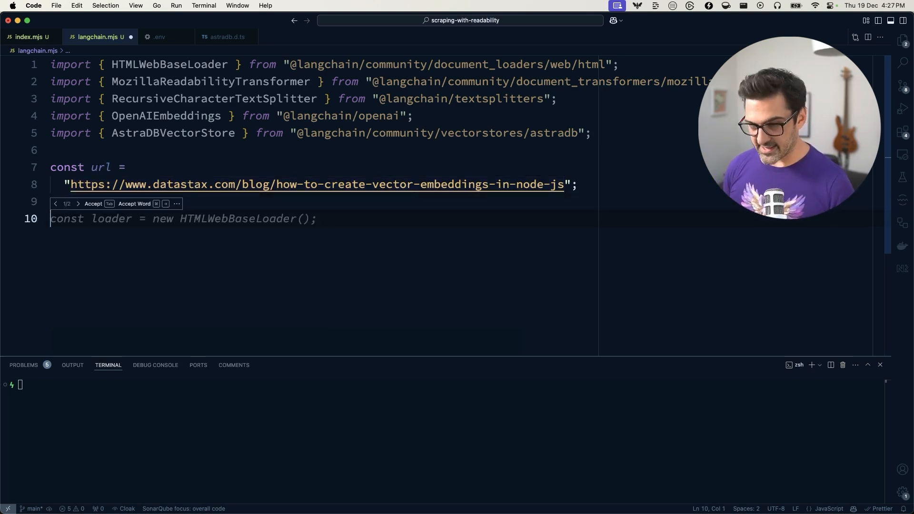
text(consrt loader = new HTMLWebBaseLoader(url);)
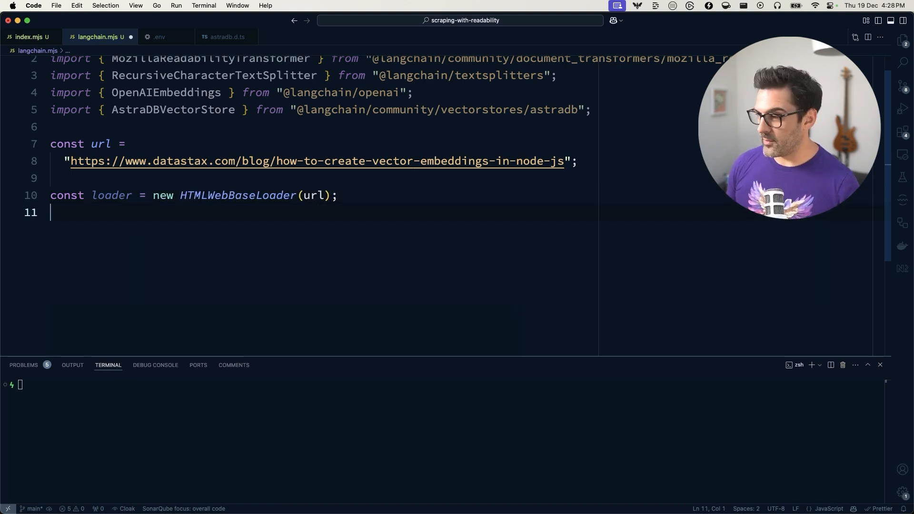
Define a RecursiveCharacterTextSplitter with maxCharacterCount 1000 and chunkOverlap 200.
text(const splitter =)
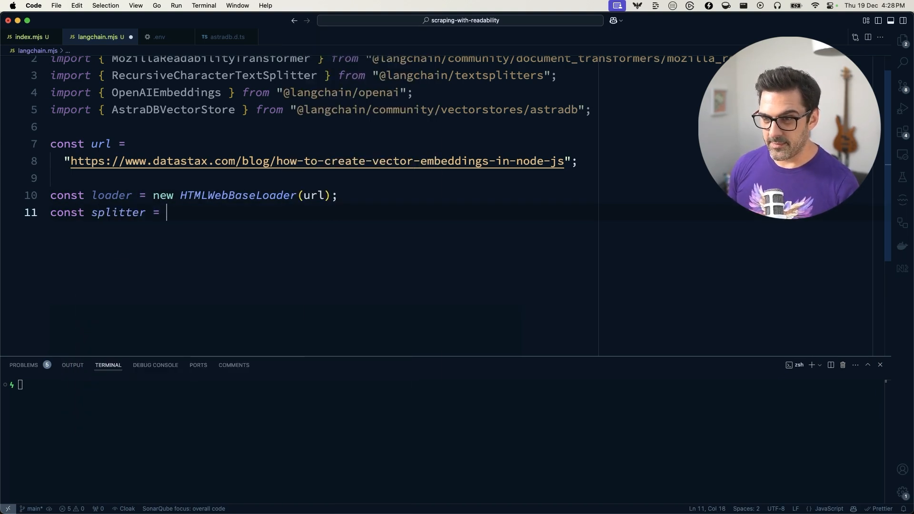
text(new RecursiveCharacterTextSplitter();)
text(maxCharacterCount: 1)
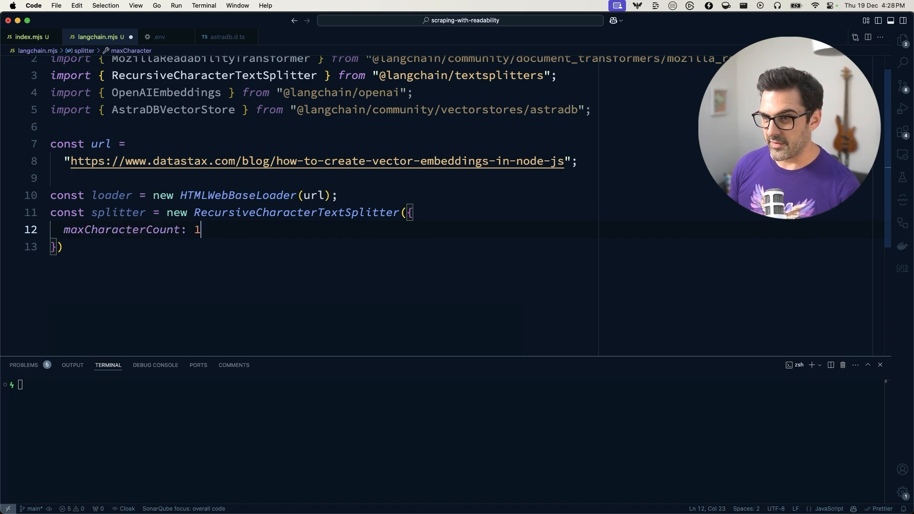
text(000,)
text(chunkOverlap: 200)
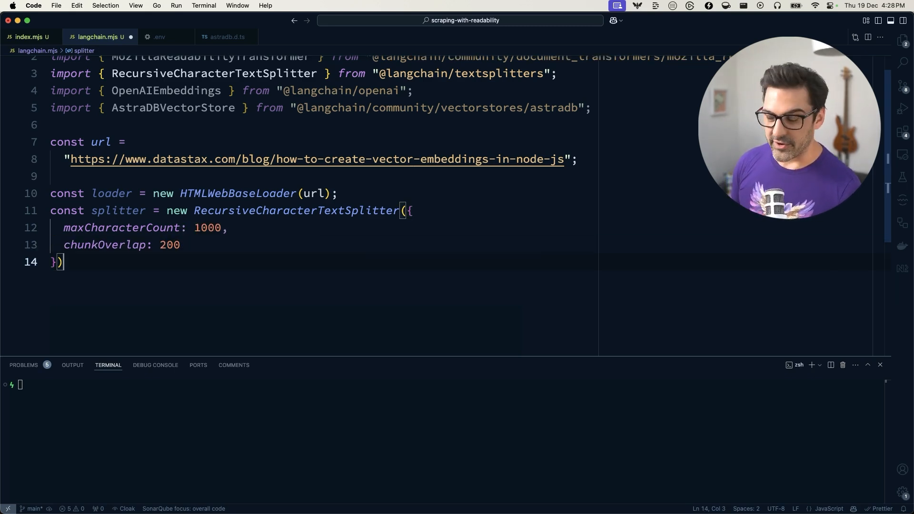
text(;)
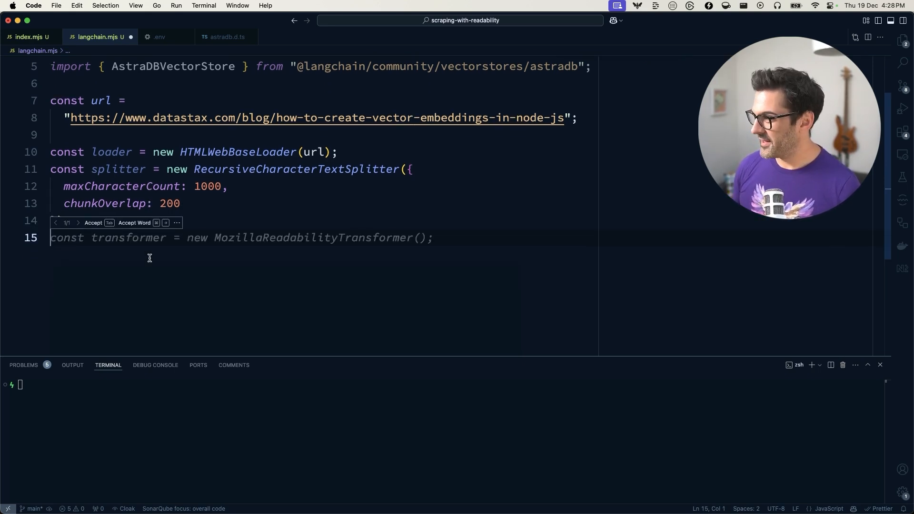
Accept the suggested Readability transformer line into the script.
key(Tab)
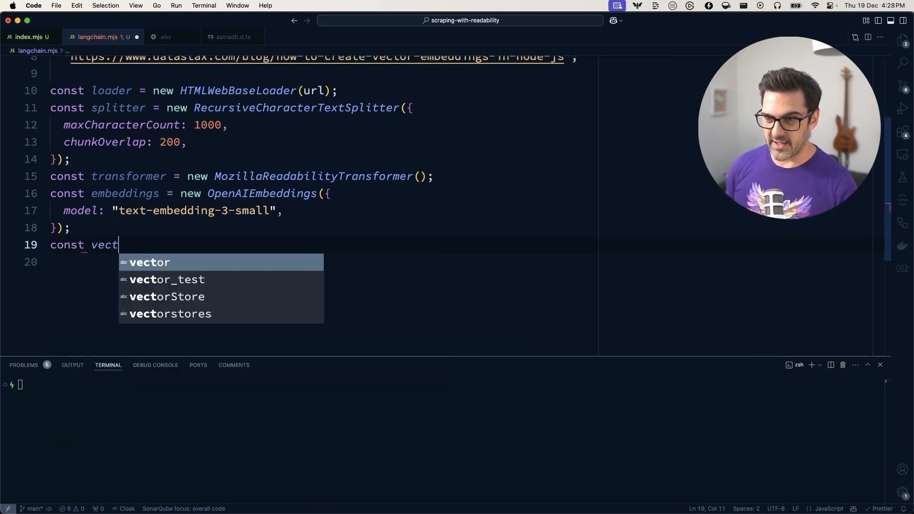
Create an AstraDBVectorStore from embeddings with token from process.env.ASTRA_DB_APPLICATION_TOKEN.
text(orStore)
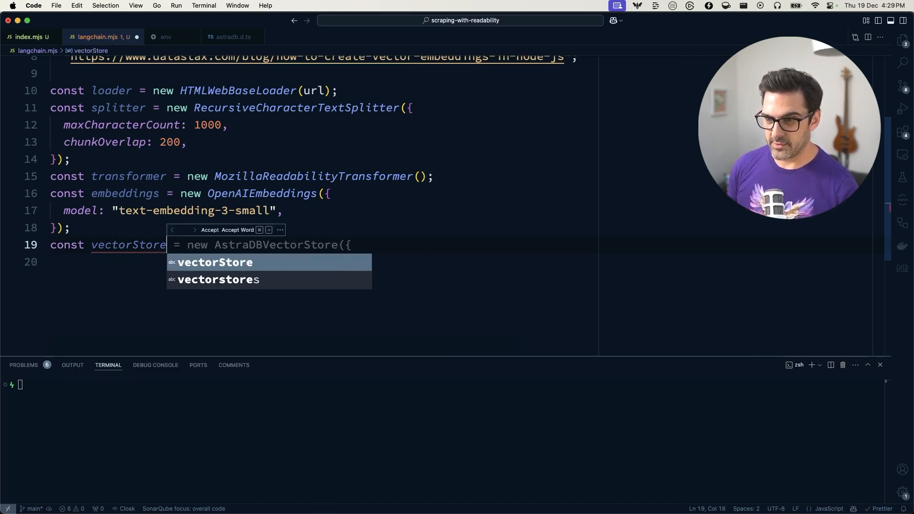
key(Enter)
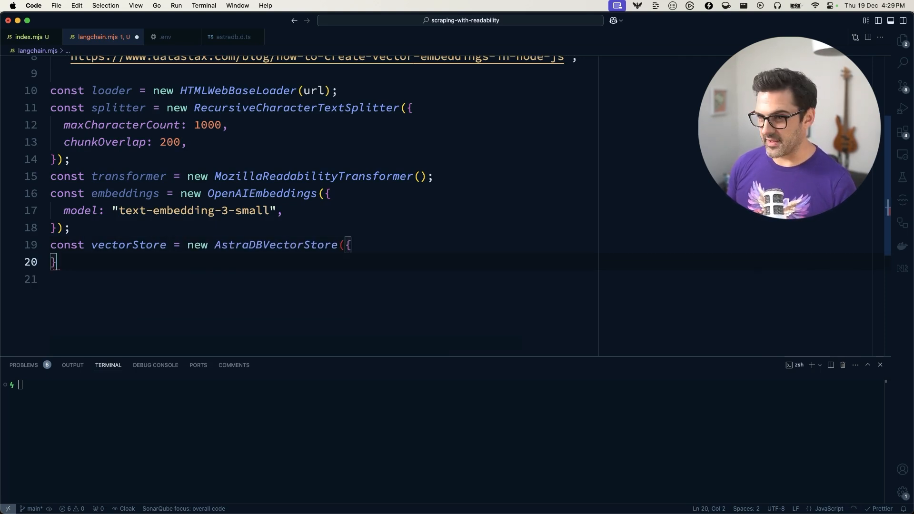
text(embeddings,)
text(toke)
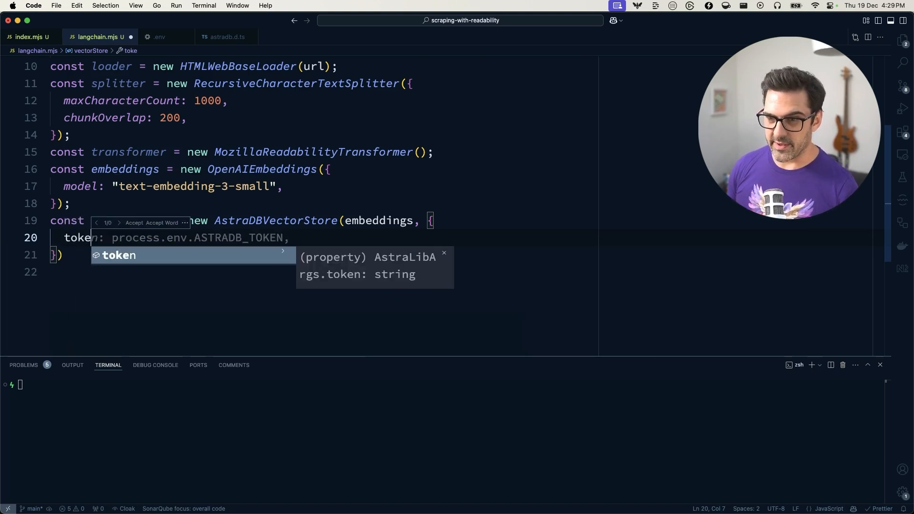
text(process.env.AS)
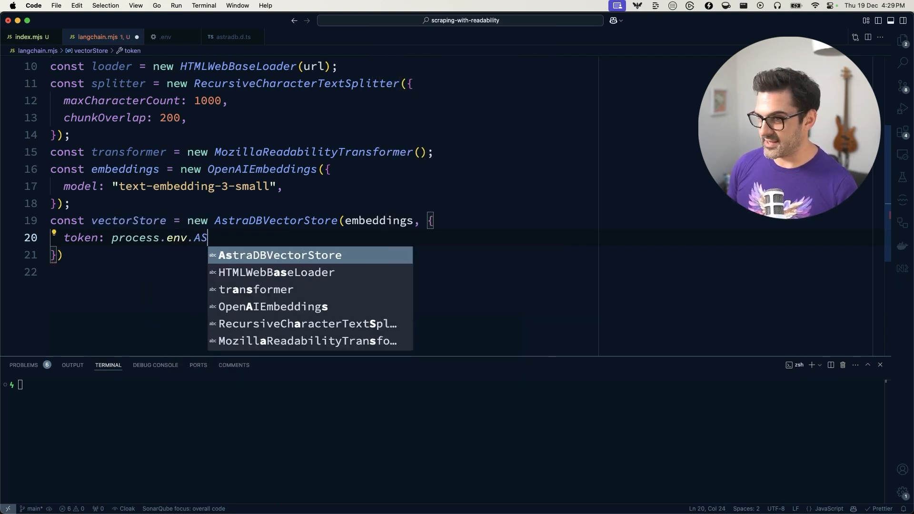
text(TRA_DB_AP)
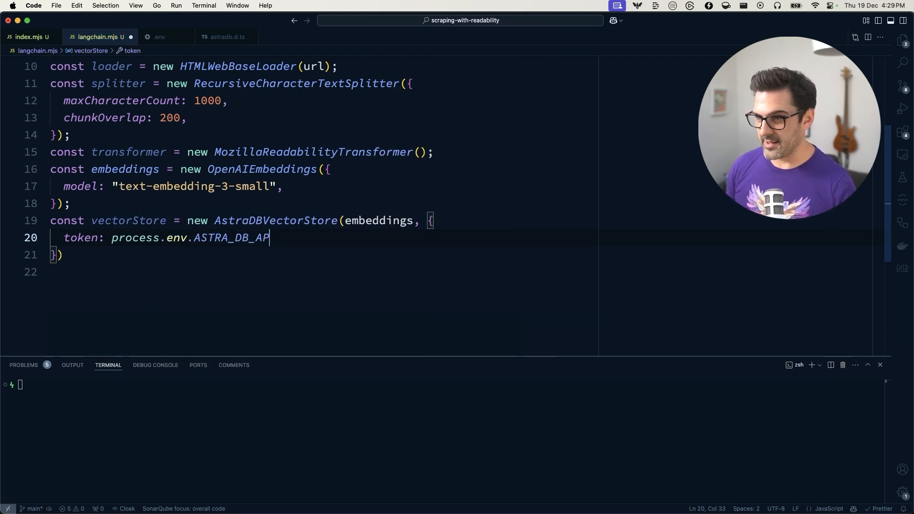
text(PLICATION_TOKEN,)
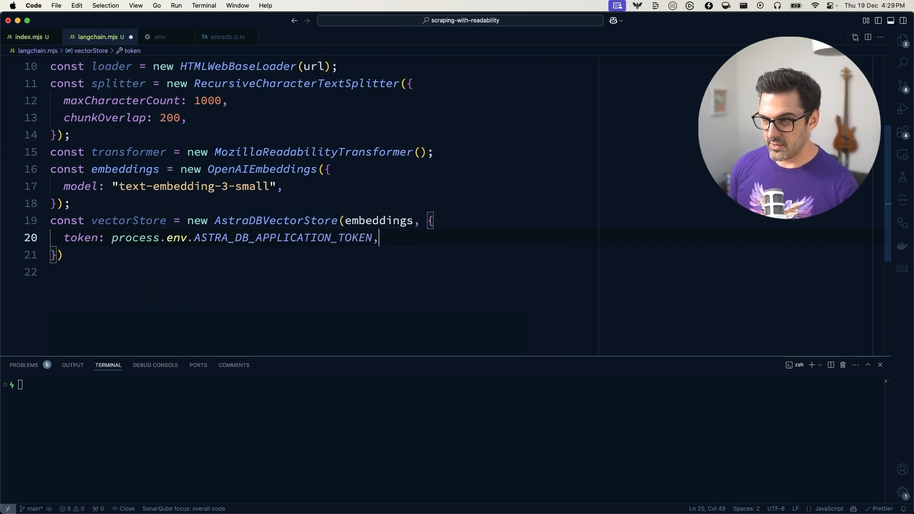
Add the endpoint from process.env.ASTRA_DB_API_ENDPOINT, correcting the variable name with API_.
text(endpoint: process.env.ASTRA_DB_ENDPOINT,)
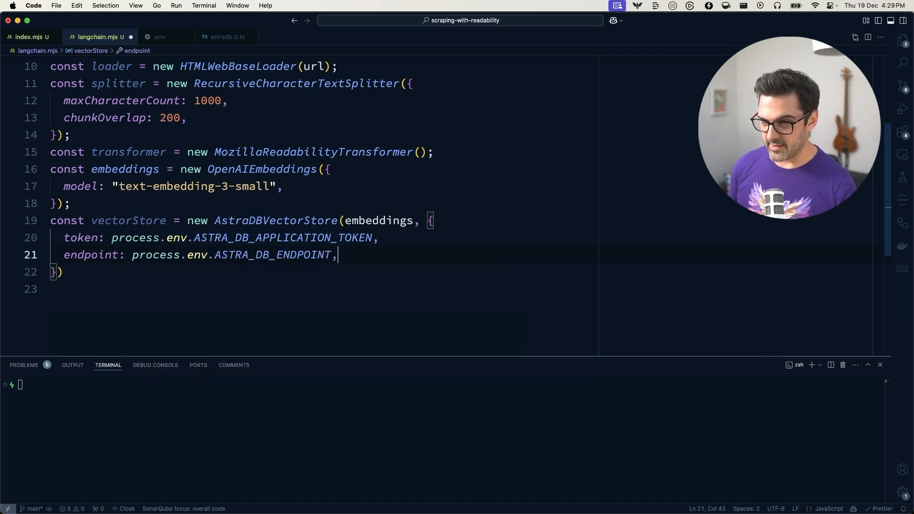
click(296, 255)
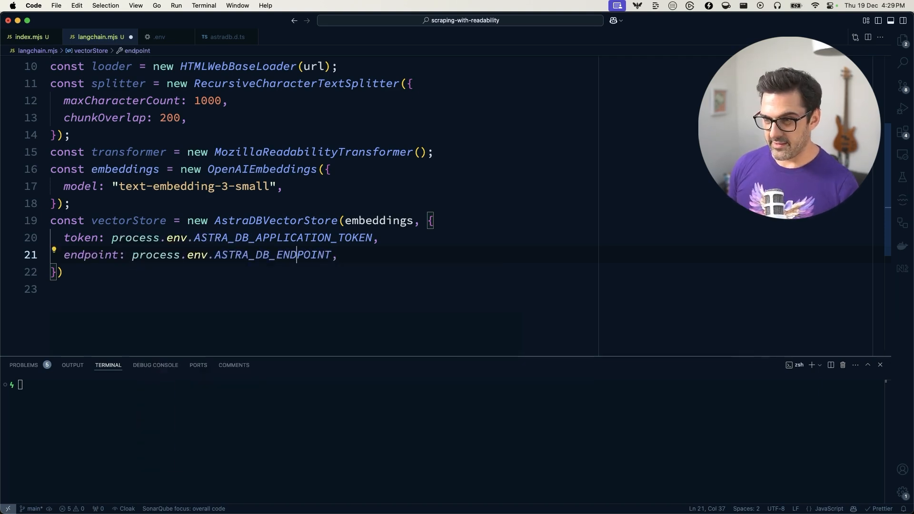
text(API_)
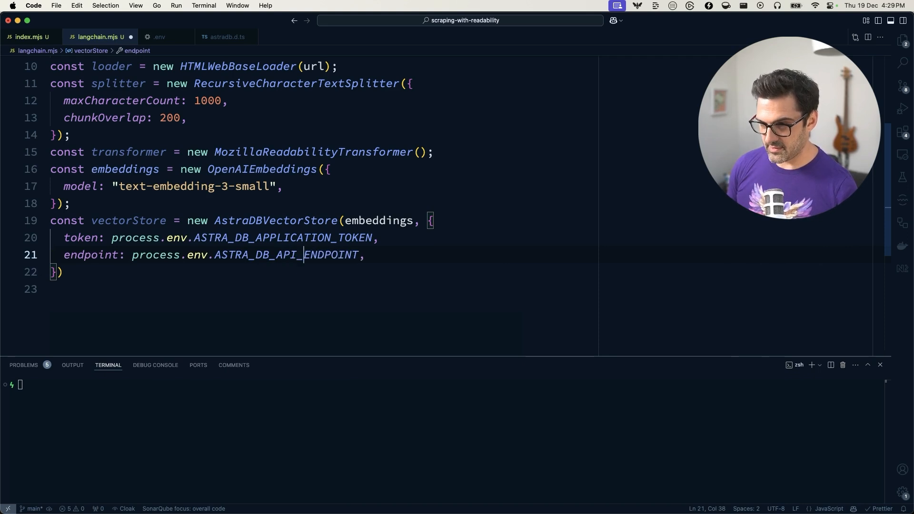
text(con)
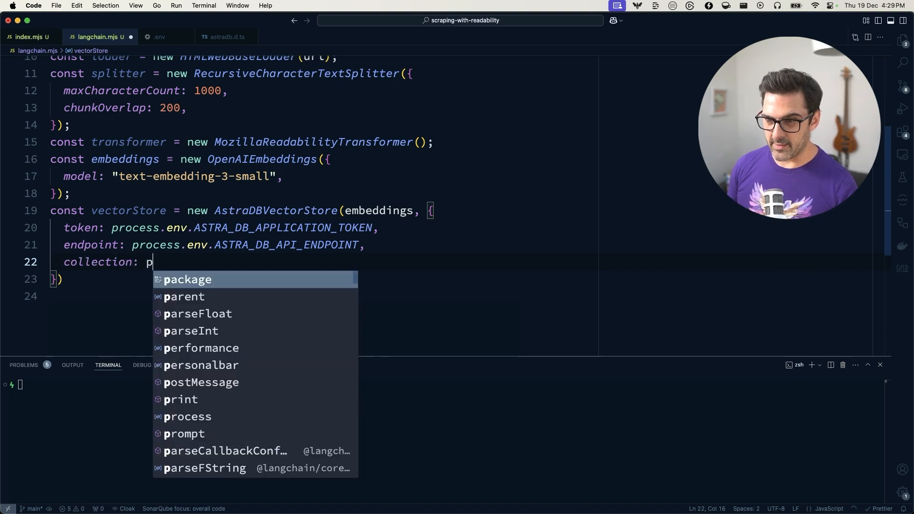
Set collection "vector_store" with collectionOptions of vector dimension 1536 and cosine metric.
text("vector_store",)
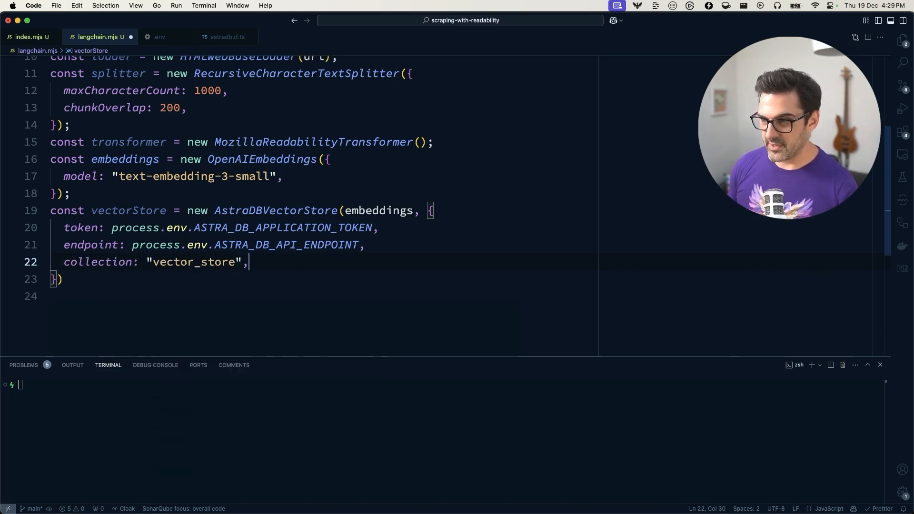
text(co)
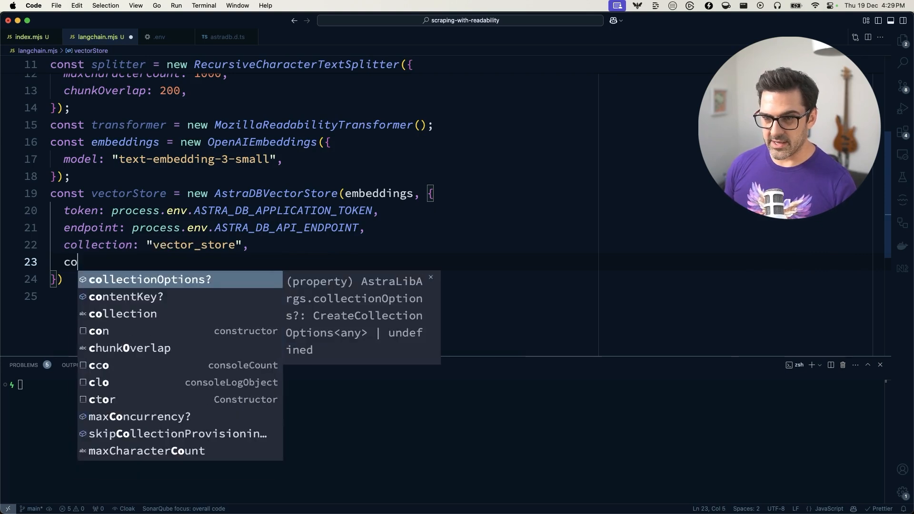
key(Tab)
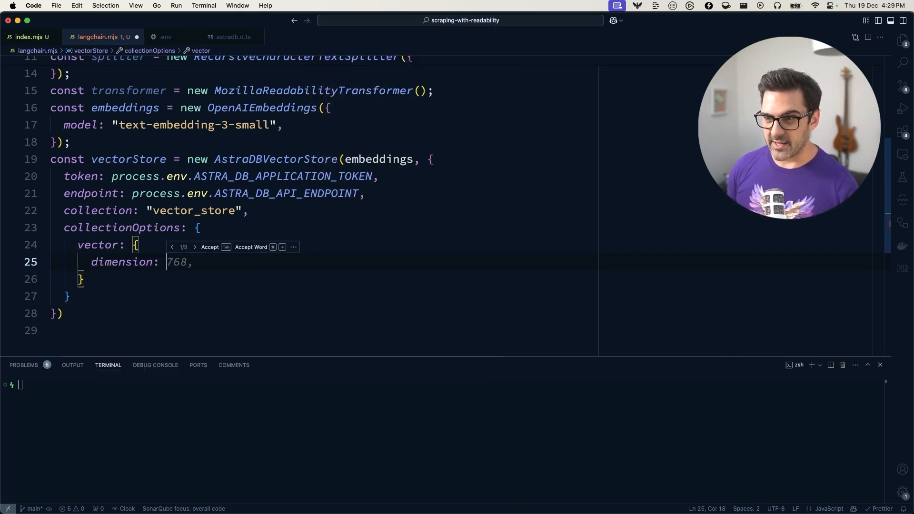
text(1536)
text(metric: "cosine")
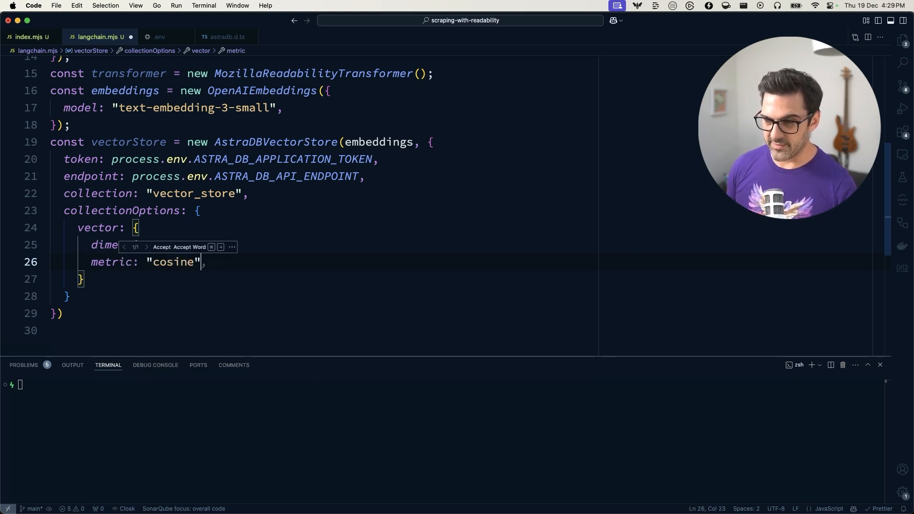
key(Tab)
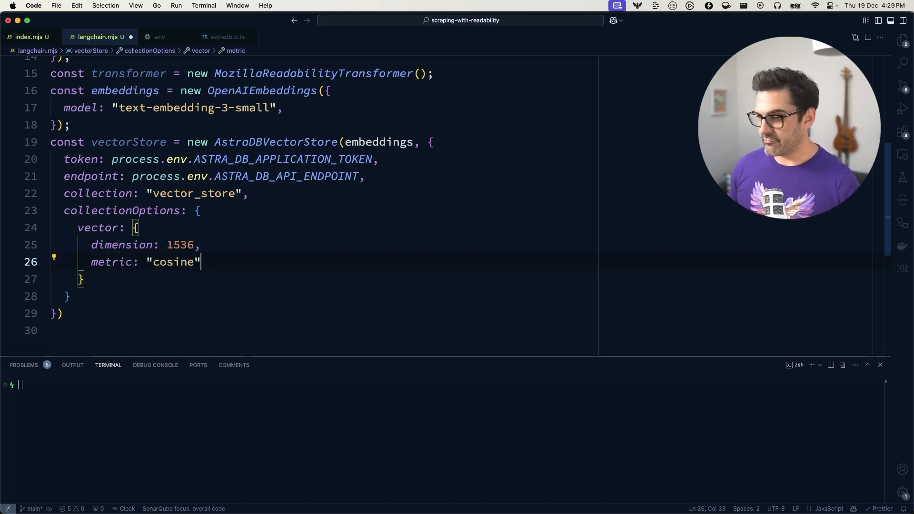
text(await)
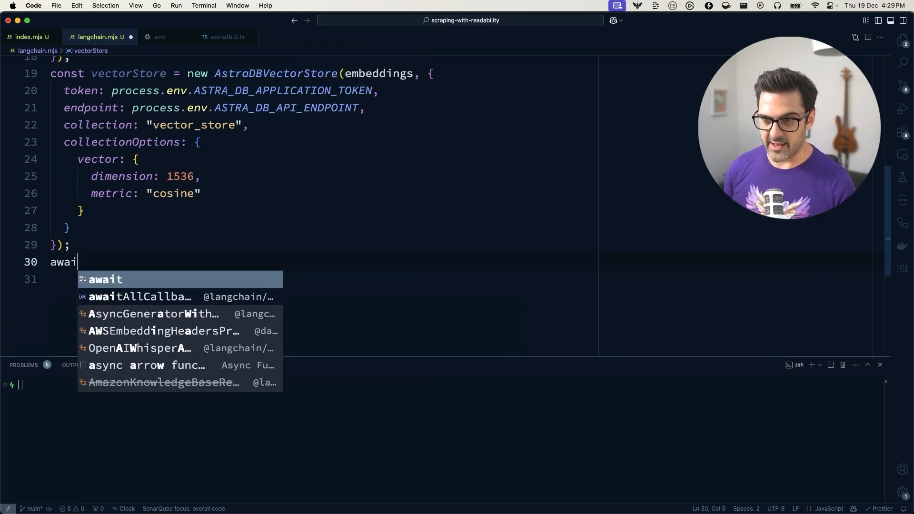
Await vectorStore.initialize() and load the blog documents with const docs = await loader.load().
text(vectorStore.initialize();)
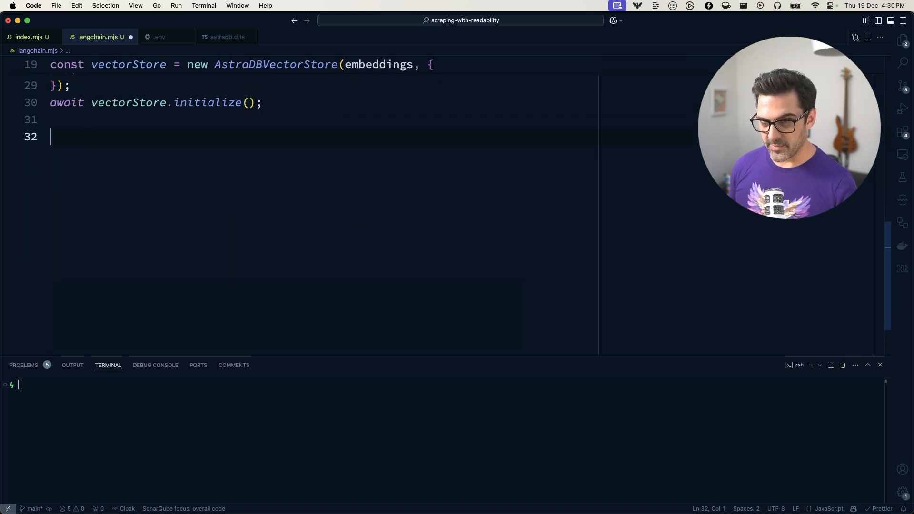
text(const docs =)
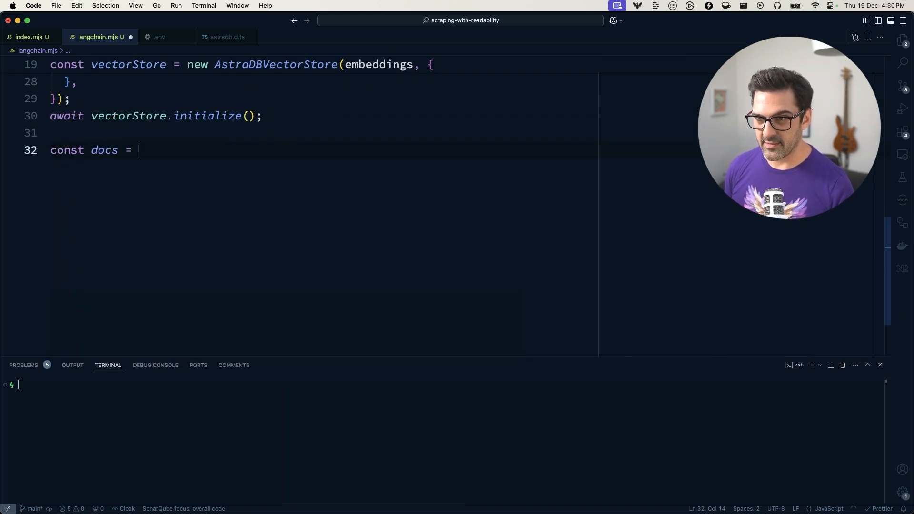
text(await l)
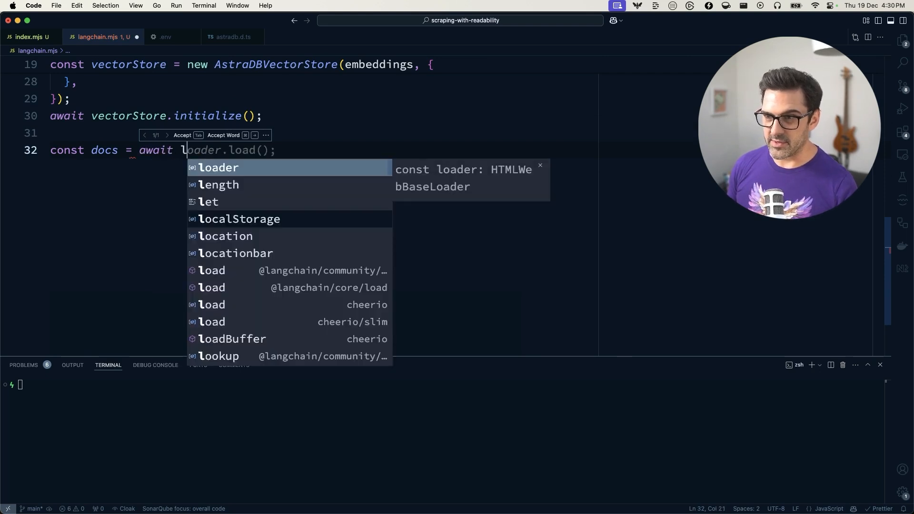
text(loader.load)
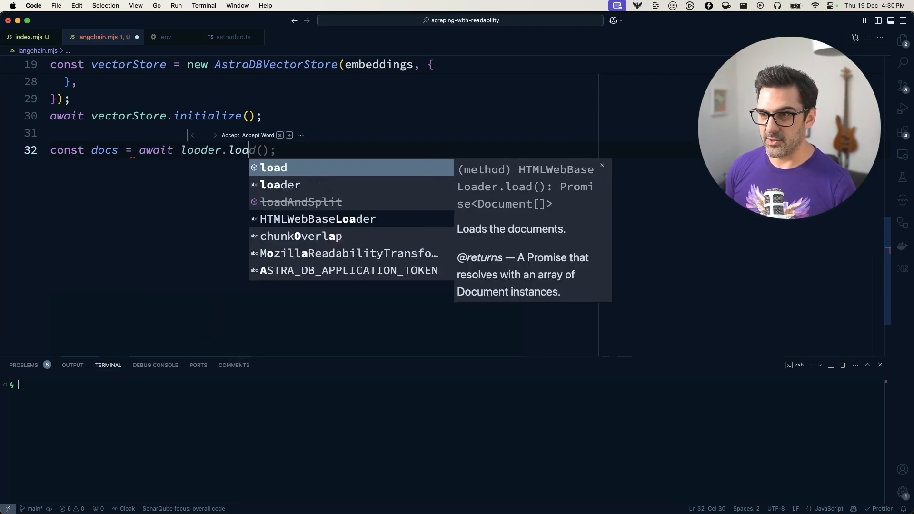
key(Enter)
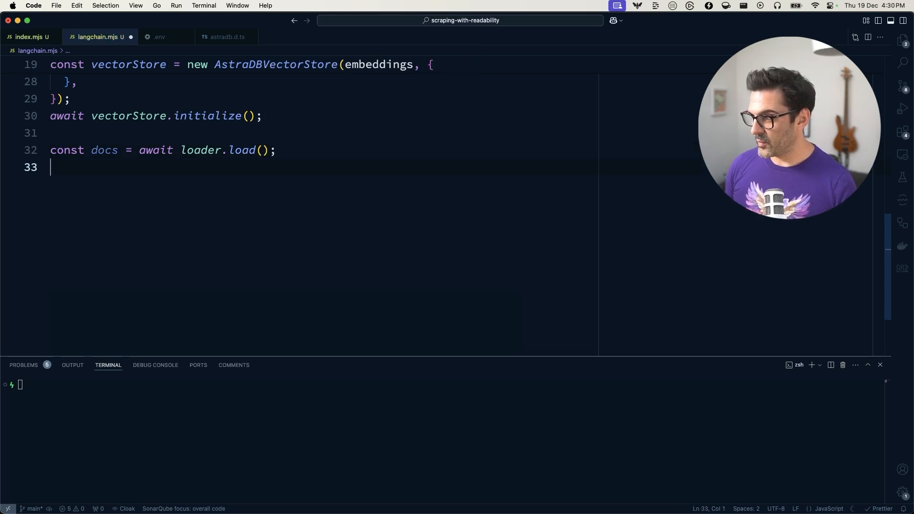
Define const sequence = transformer.pipe(splitter).
text(const s)
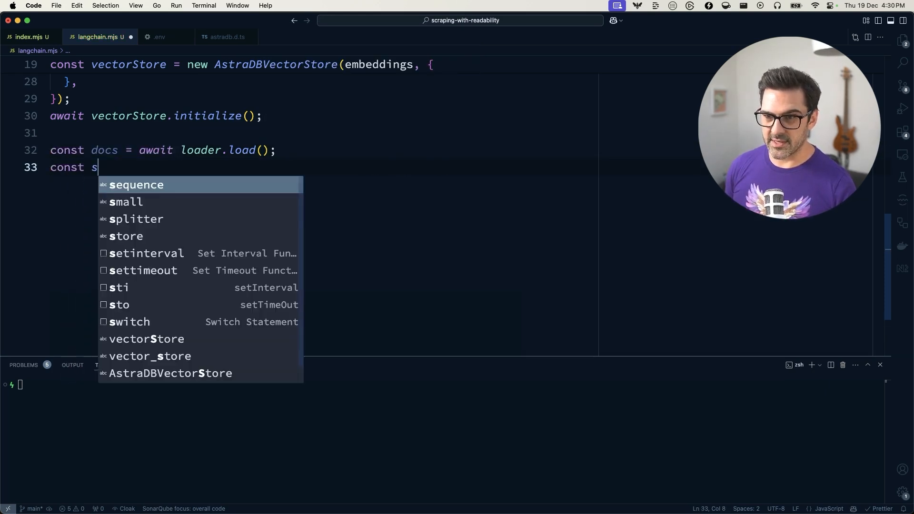
text(equence =)
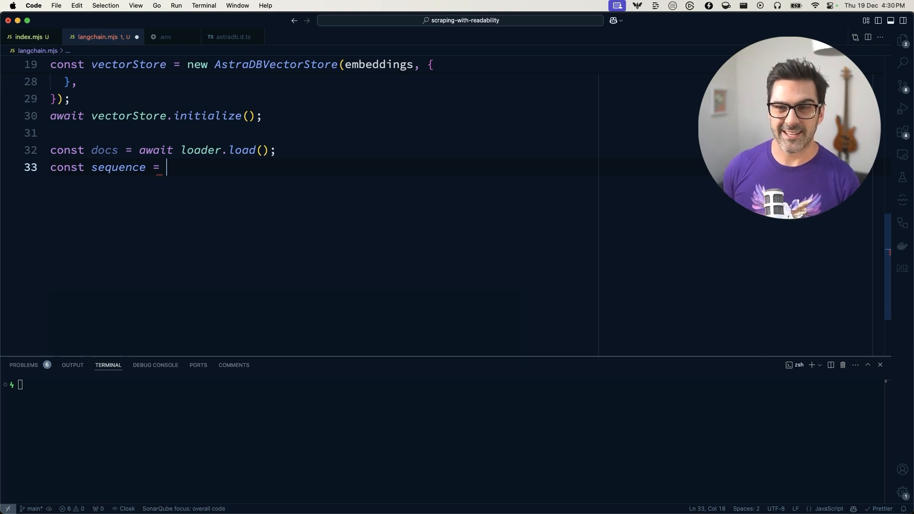
text(tran)
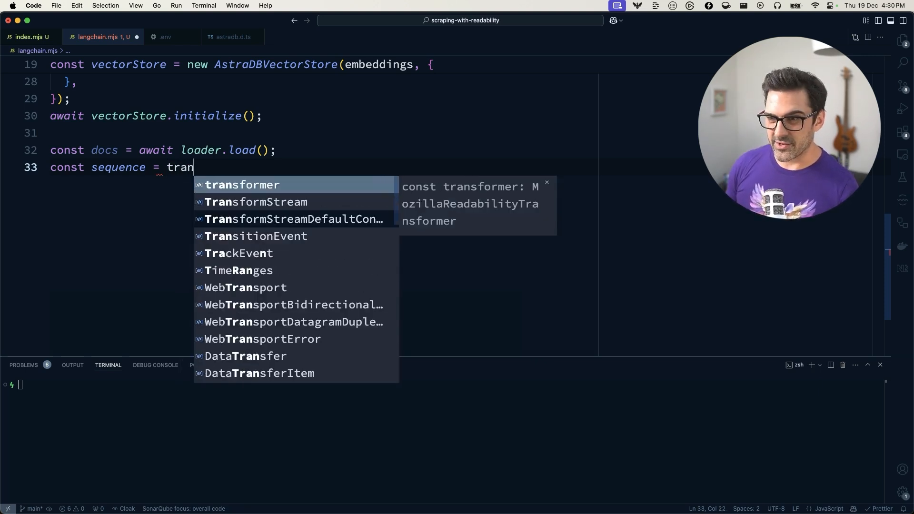
text(transformer.pipe(s)
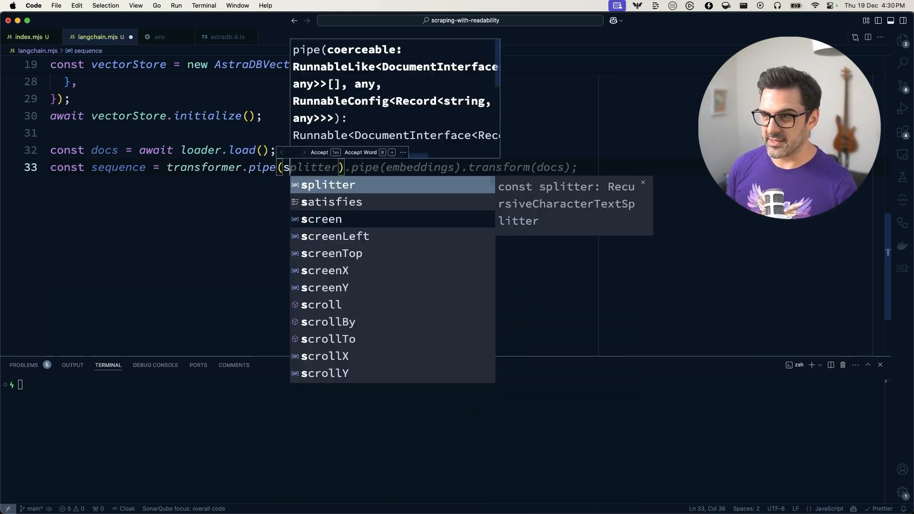
key(Tab)
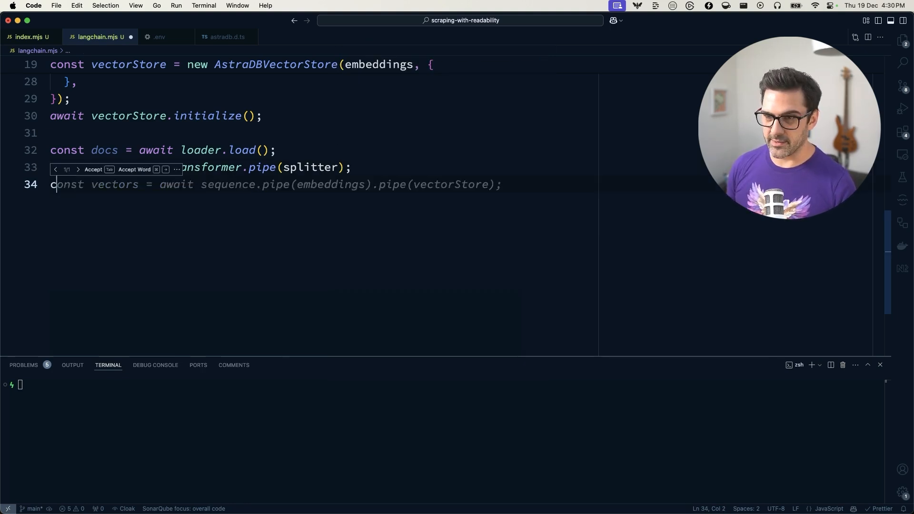
Invoke the sequence on docs into documents and await vectorStore.addDocuments(documents).
text(const documents =)
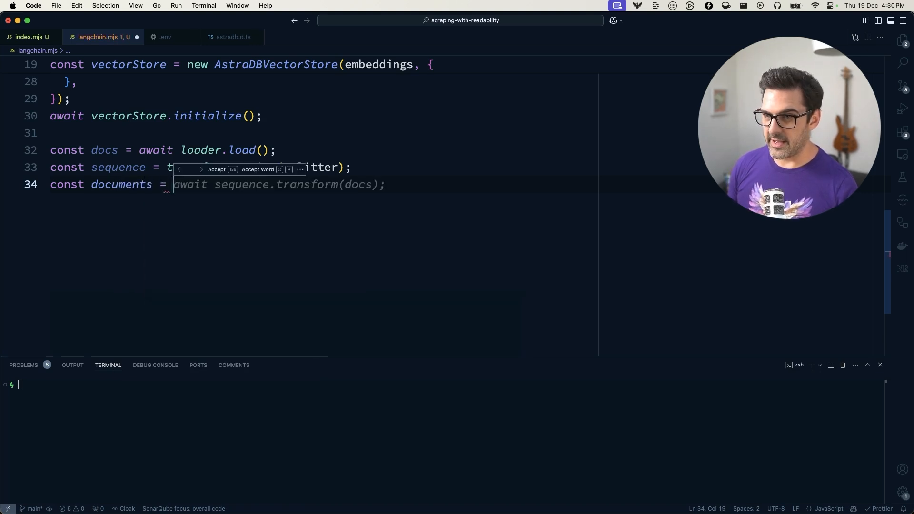
key(Tab)
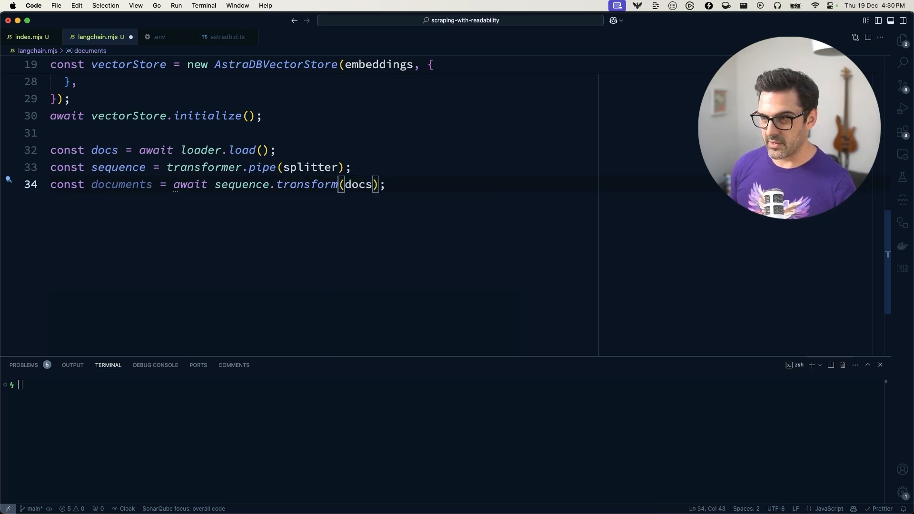
text(invoke)
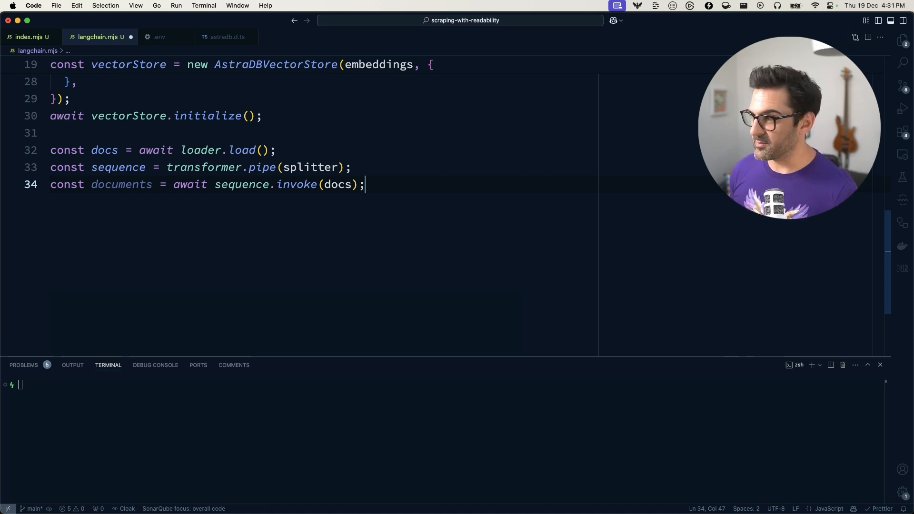
text(a)
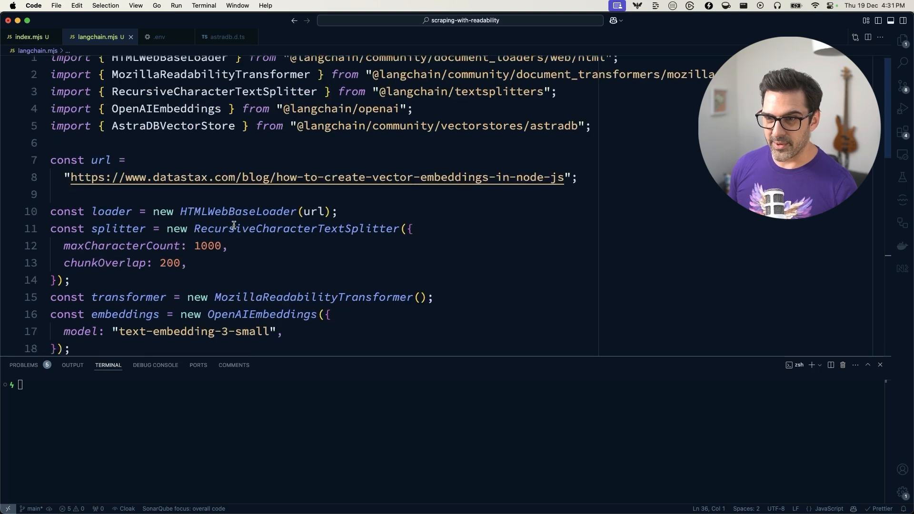
Highlight the four new pipeline lines to review them, then bring up the app switcher.
scroll(down, 3)
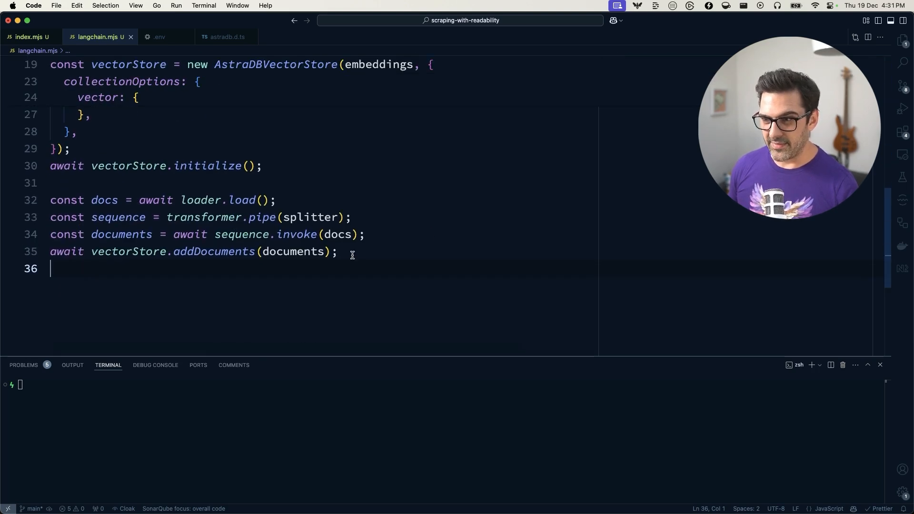
drag(337, 251, 51, 200)
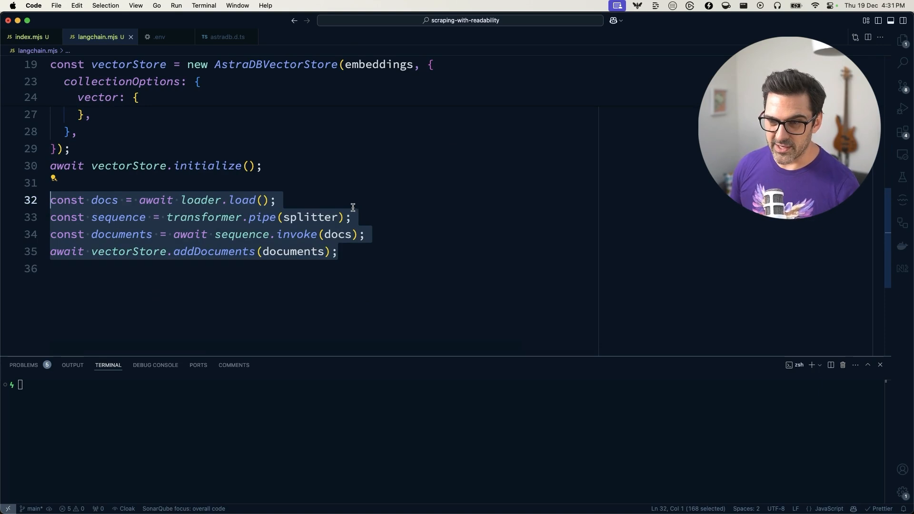
click(277, 200)
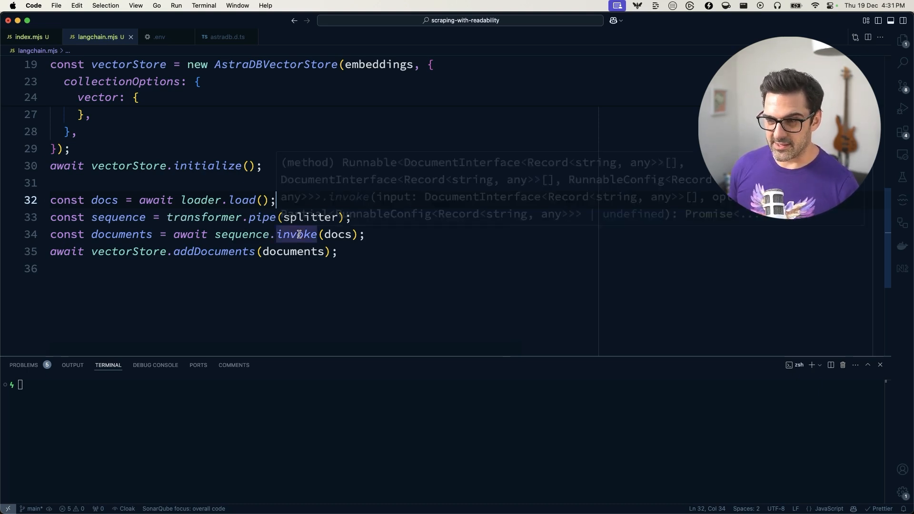
mouse_move(355, 237)
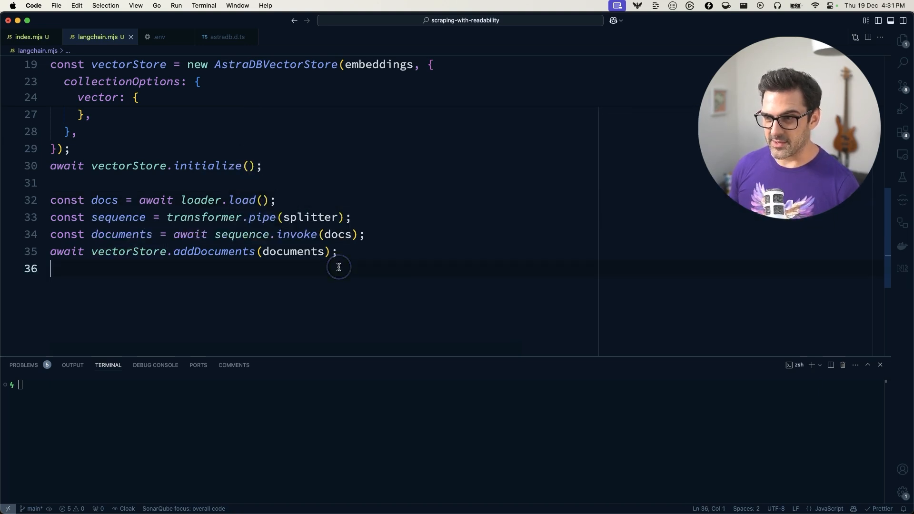
key(cmd+tab)
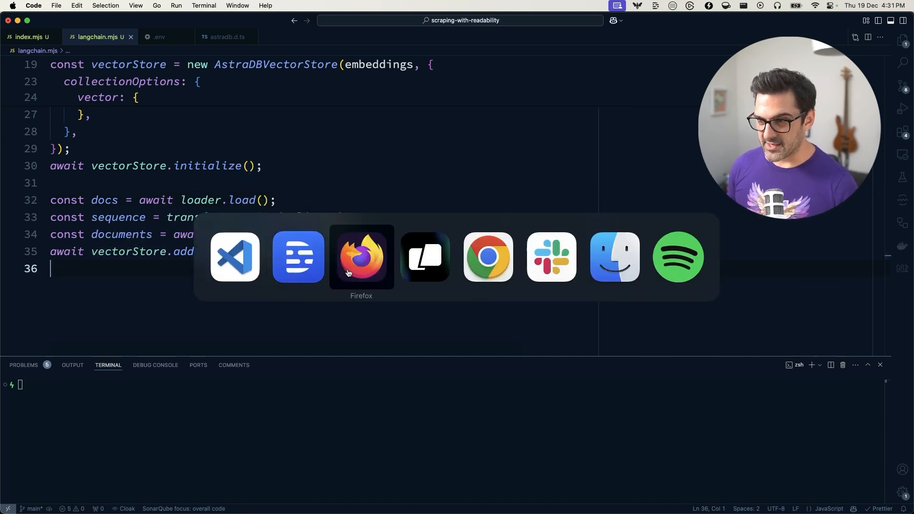
click(361, 256)
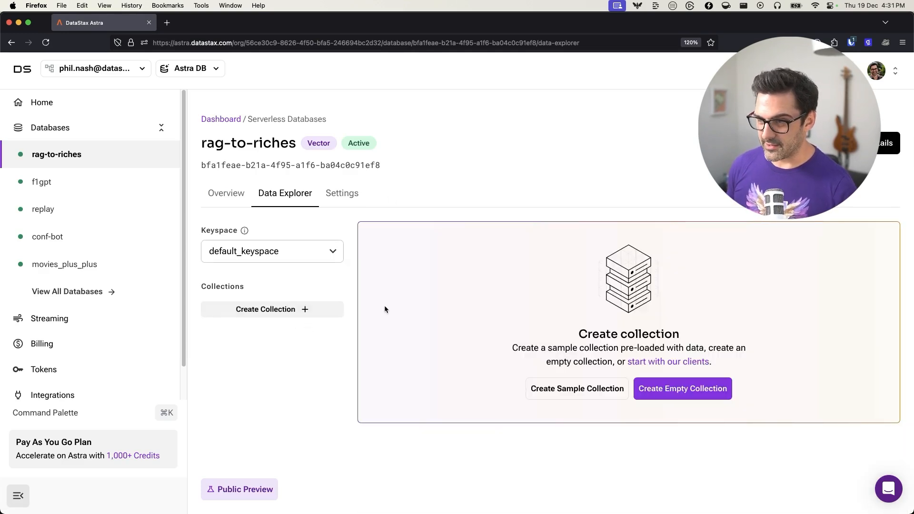
mouse_move(374, 306)
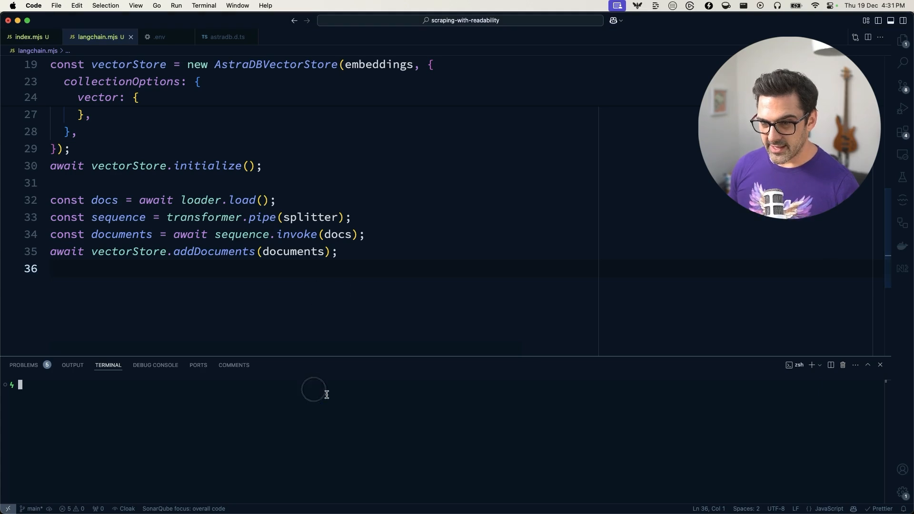
Run node --env-file=.env langchain.mjs in the terminal to build the vector_store collection.
text(node --env-file=.env langchain.mjs)
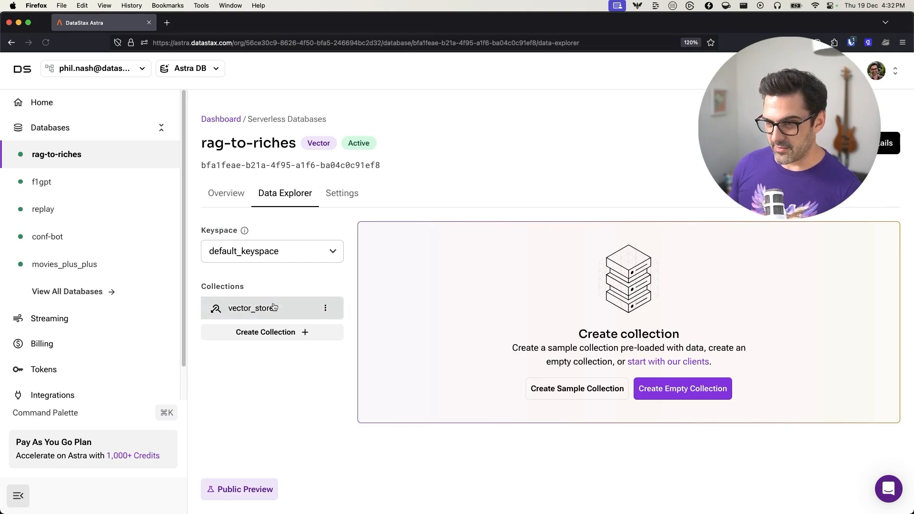
Browse the vector_store collection's 11 records and expand the first record's full JSON text.
click(252, 307)
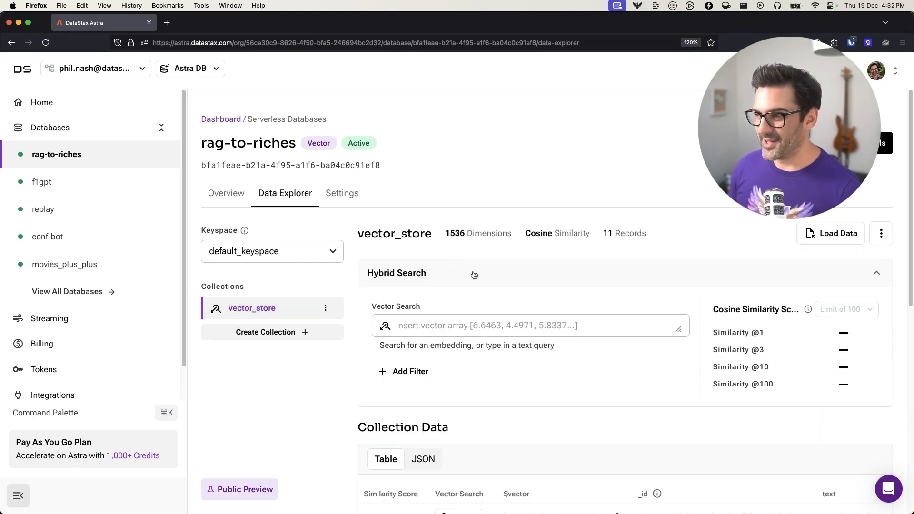
scroll(down, 3)
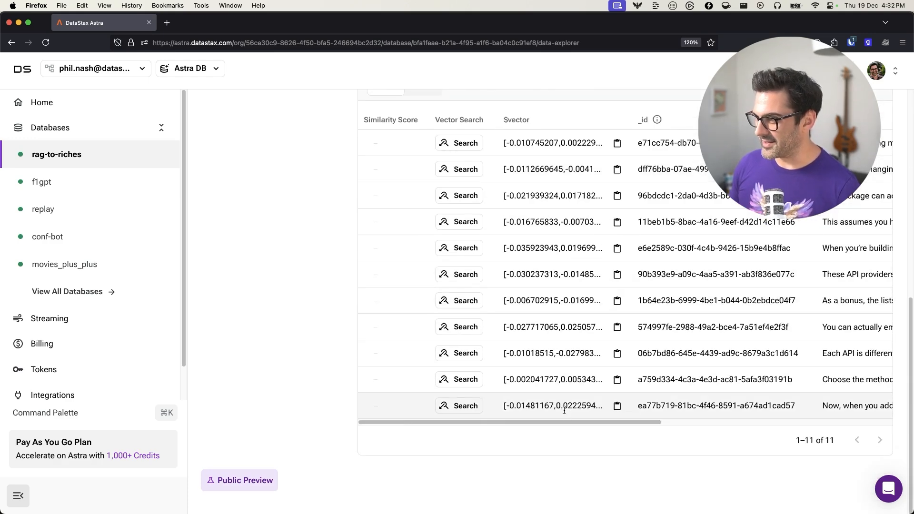
scroll(right, 3)
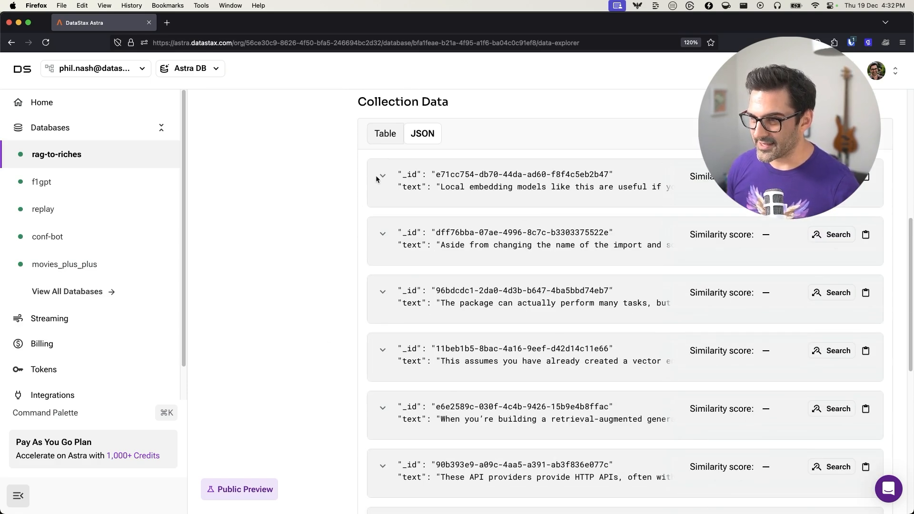
click(382, 175)
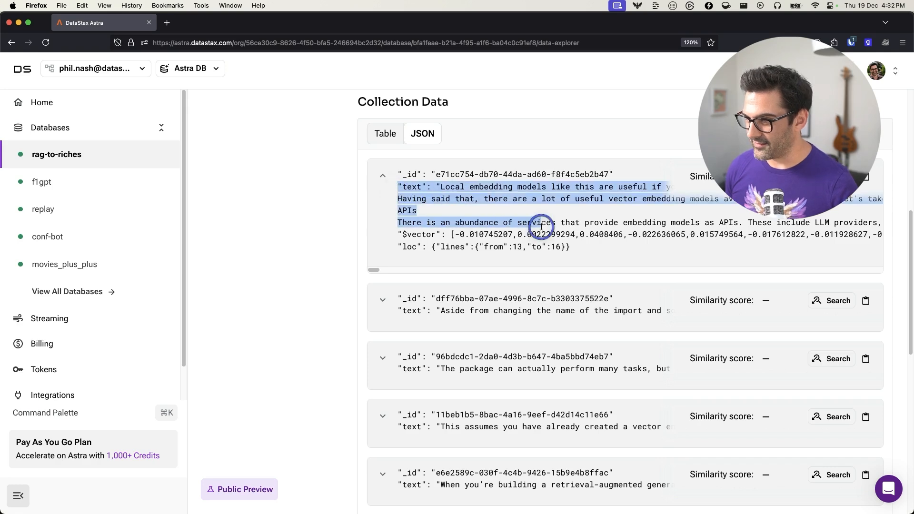